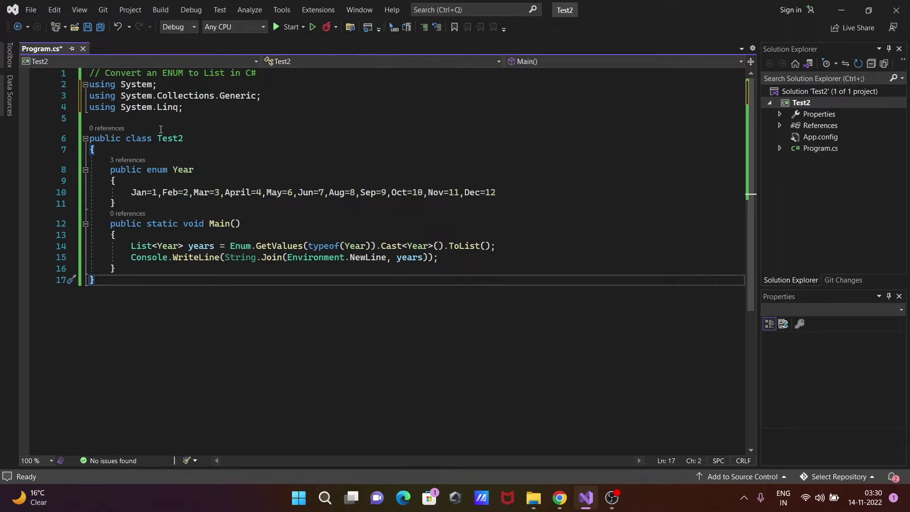
pyautogui.moveTo(214, 122)
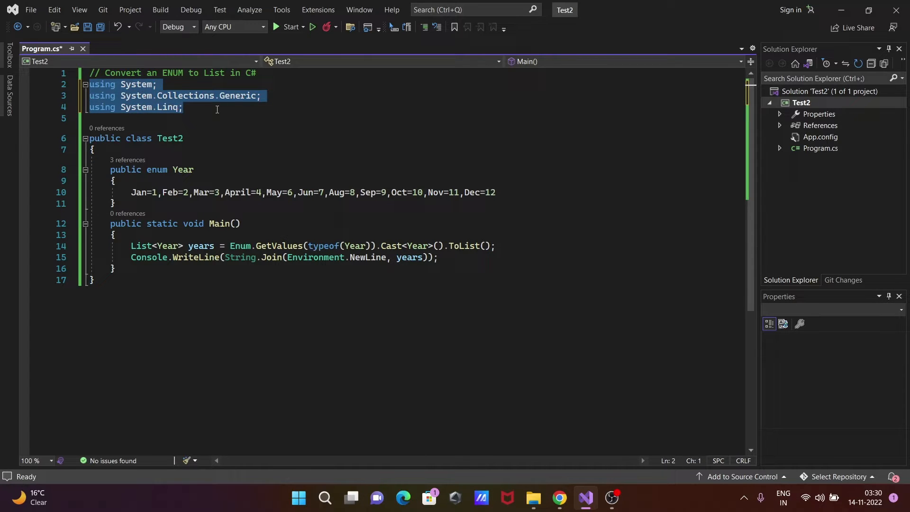
# Step: Add // comment markers before the using System line
pyautogui.click(260, 108)
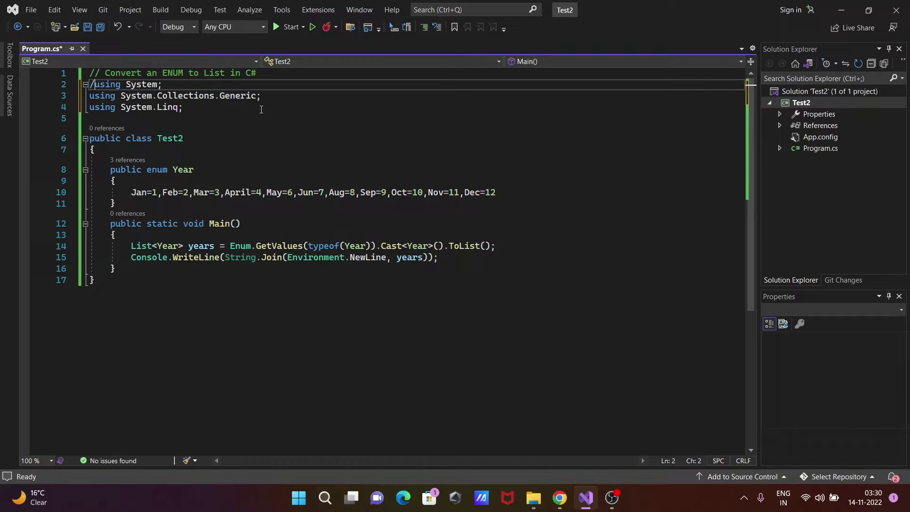
pyautogui.write('//')
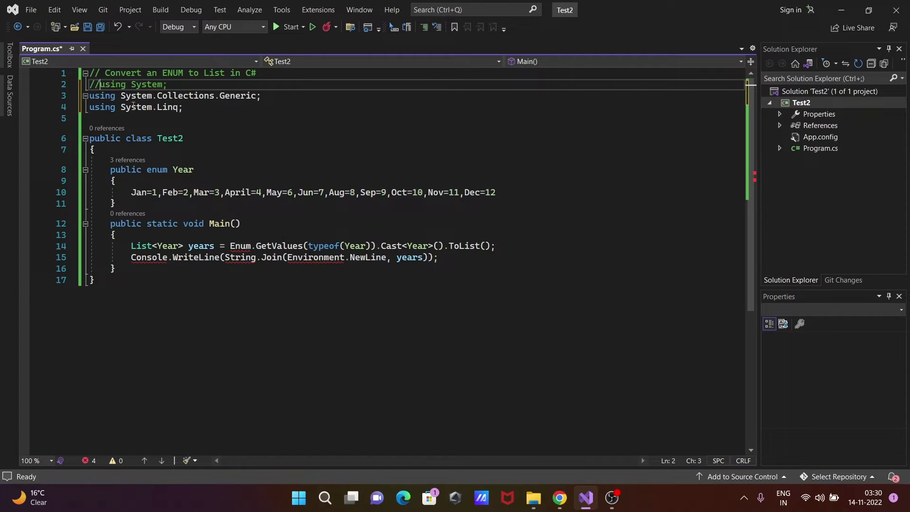
pyautogui.press('Delete')
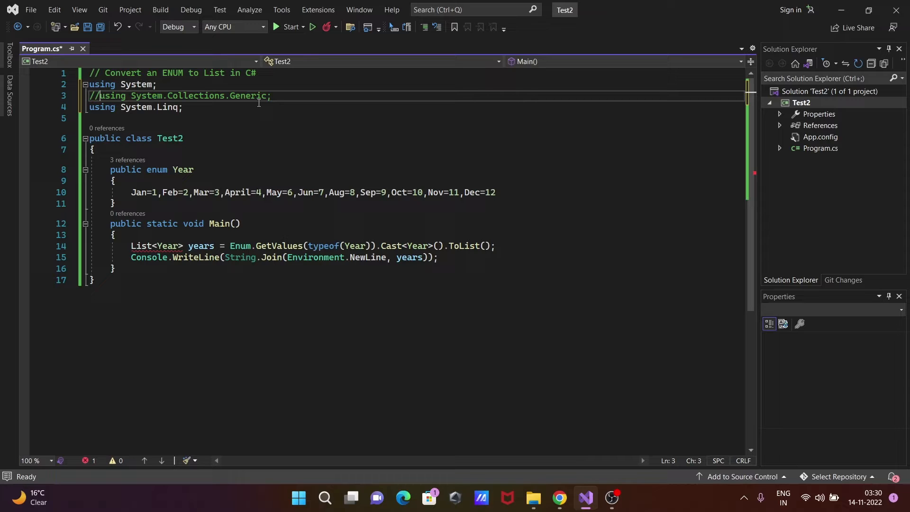
pyautogui.moveTo(140, 246)
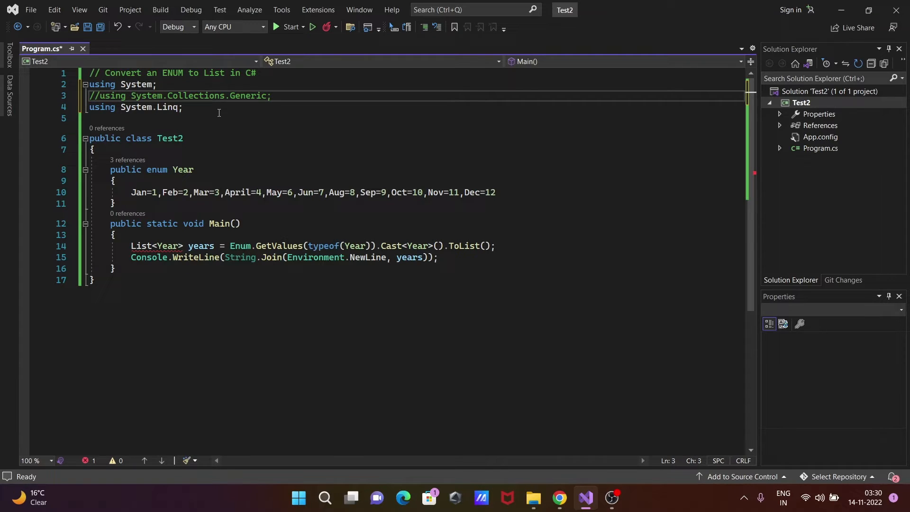
pyautogui.moveTo(267, 128)
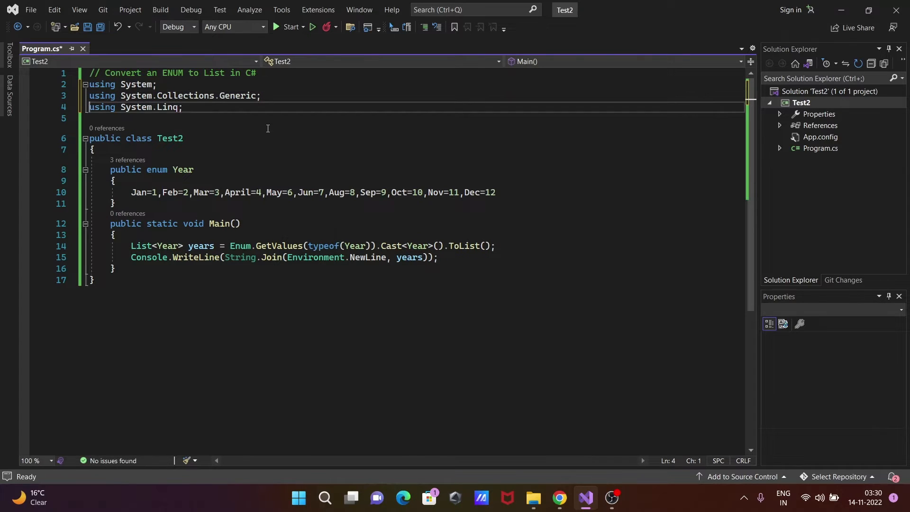
pyautogui.write('//')
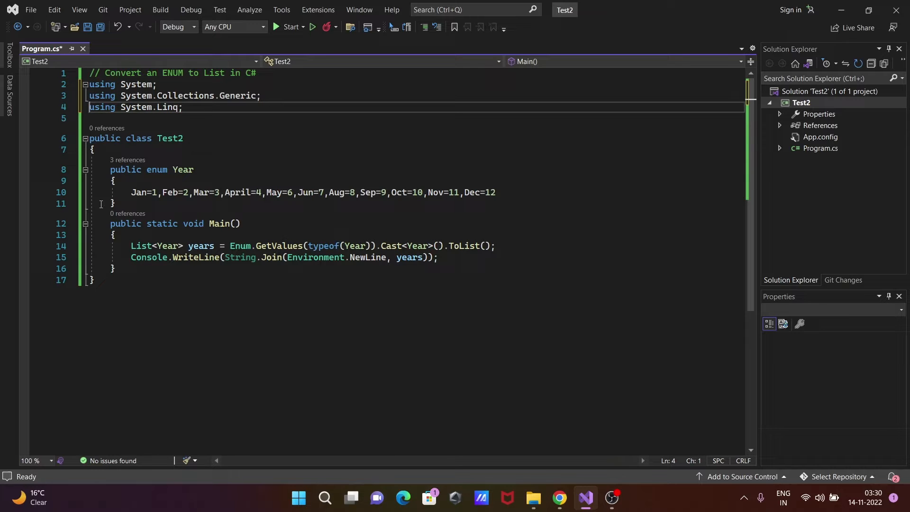
# Step: Highlight the Year enum and its uses, then run without debugging to print Jan–Dec
pyautogui.moveTo(110, 170); pyautogui.dragTo(114, 204)
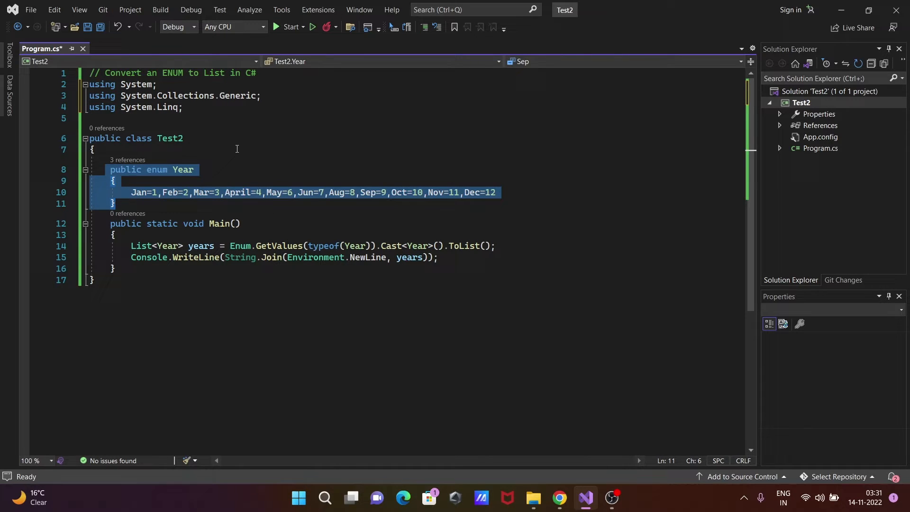
pyautogui.click(91, 149)
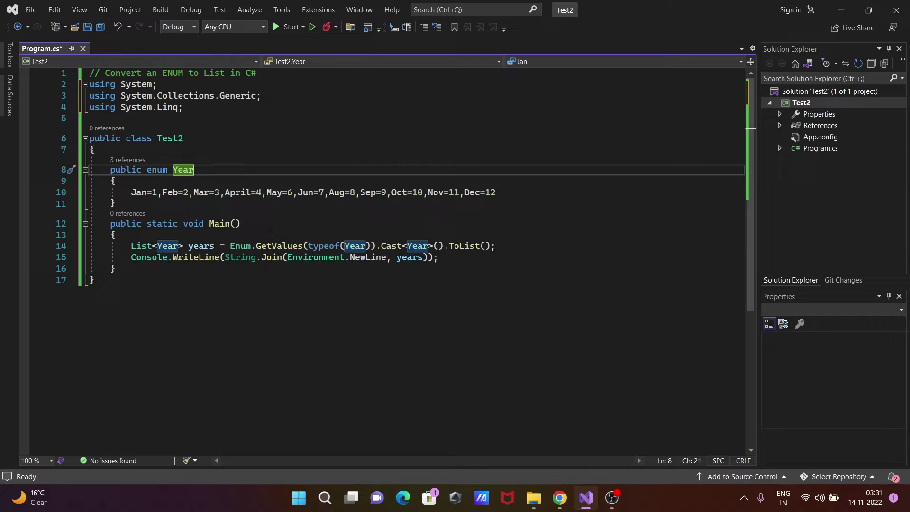
pyautogui.moveTo(141, 246)
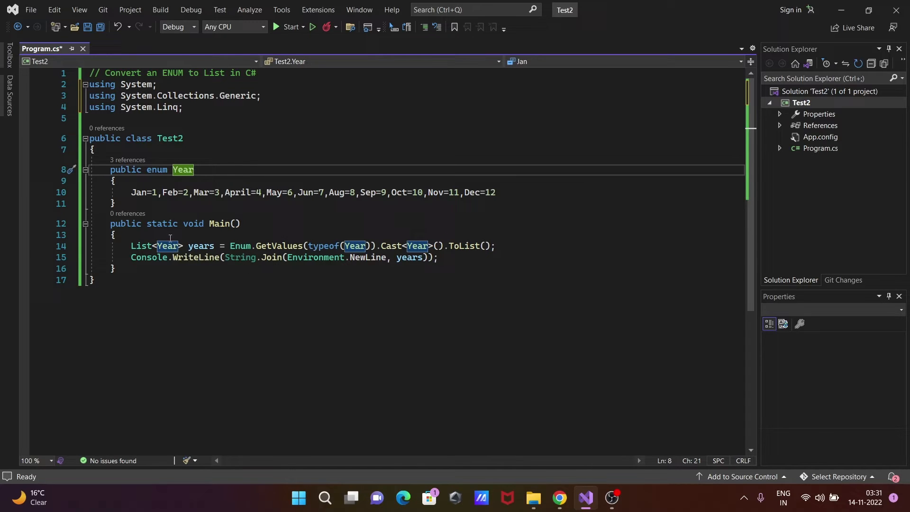
pyautogui.moveTo(167, 246)
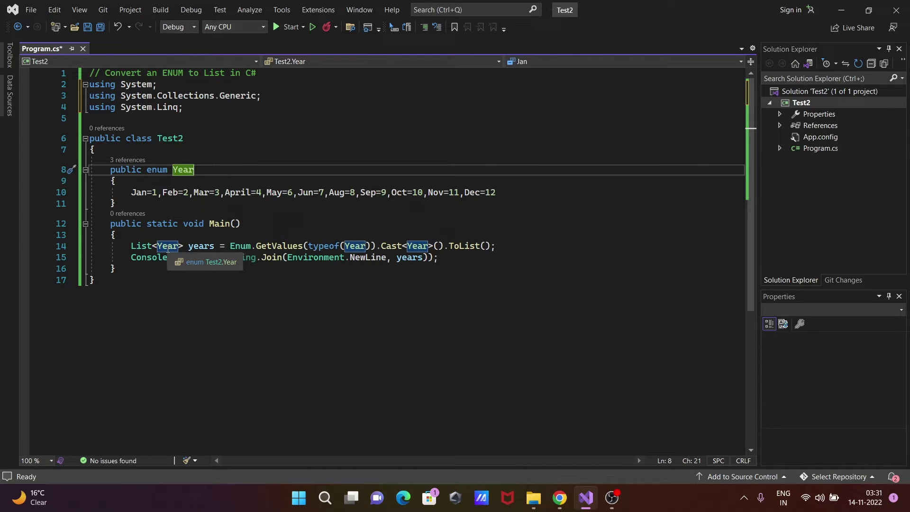
pyautogui.moveTo(200, 246)
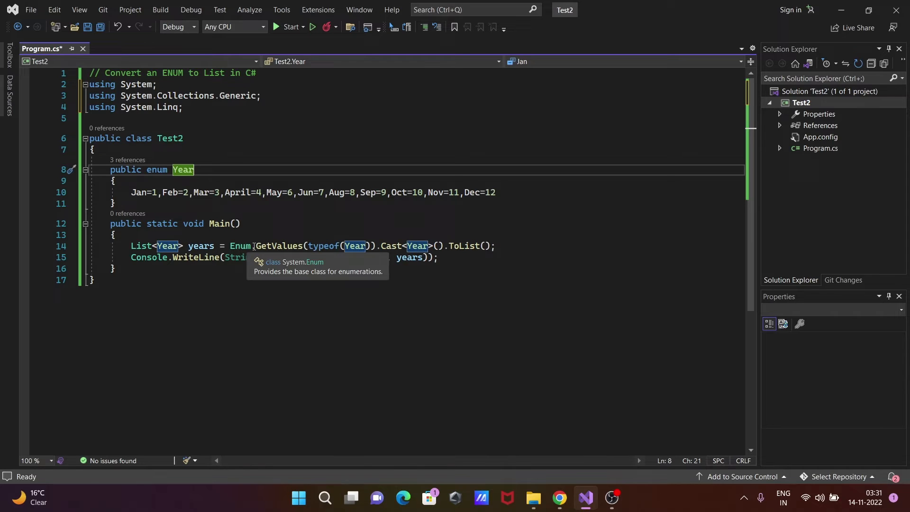
pyautogui.moveTo(280, 245)
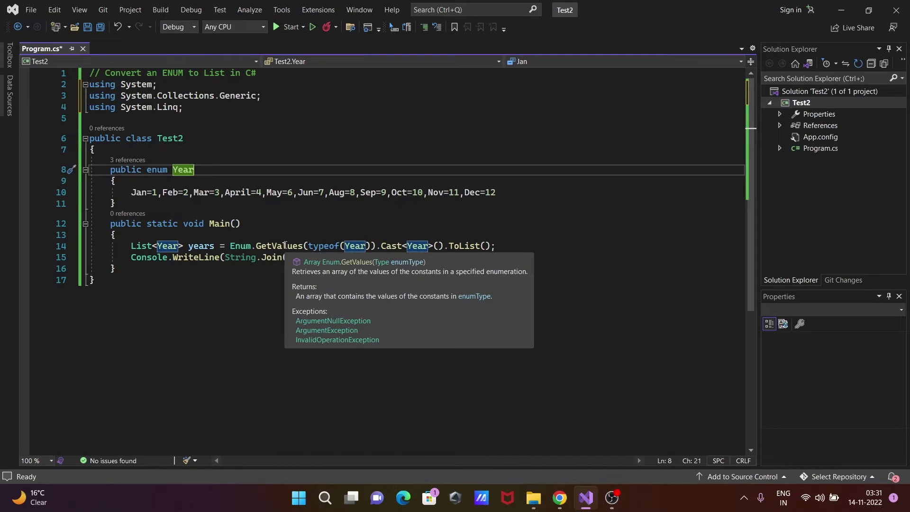
pyautogui.moveTo(330, 286)
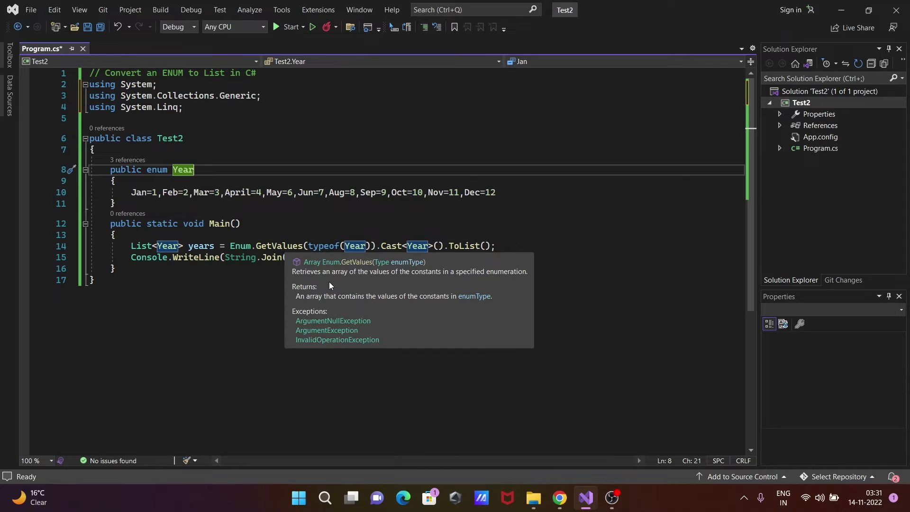
pyautogui.moveTo(339, 299)
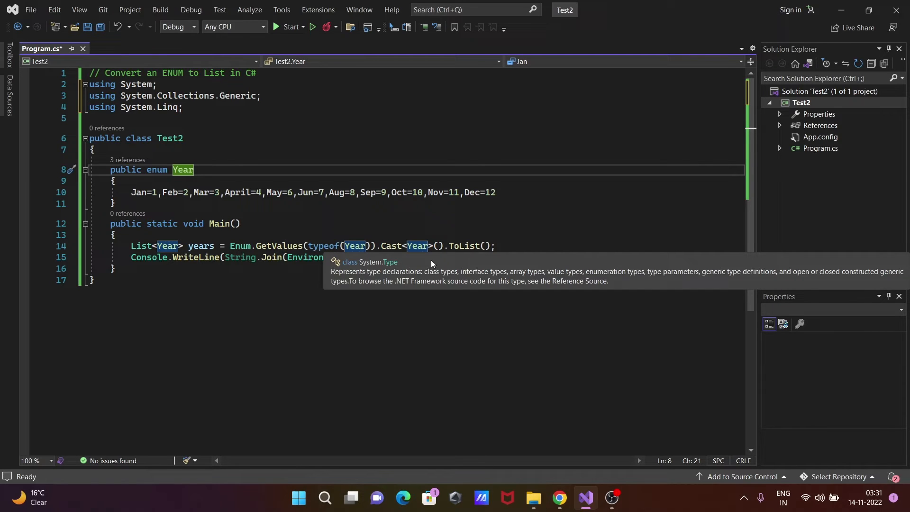
pyautogui.moveTo(422, 280)
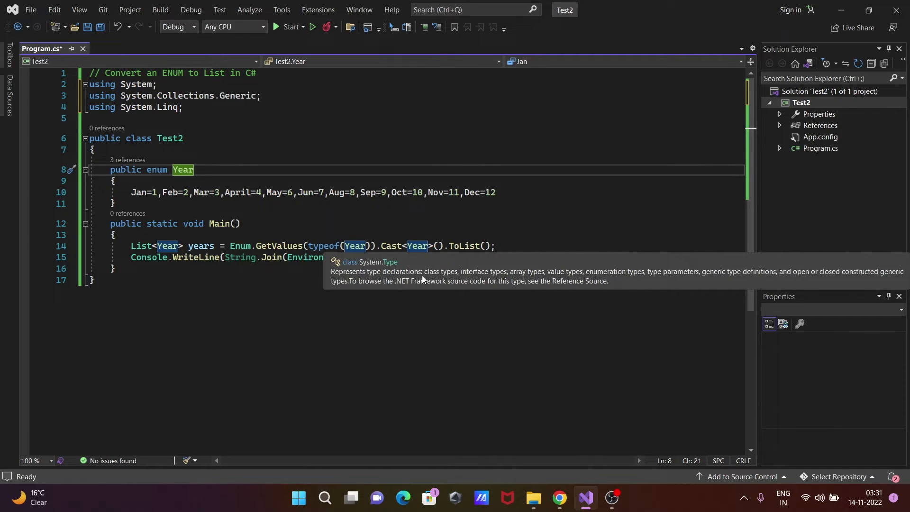
pyautogui.moveTo(568, 280)
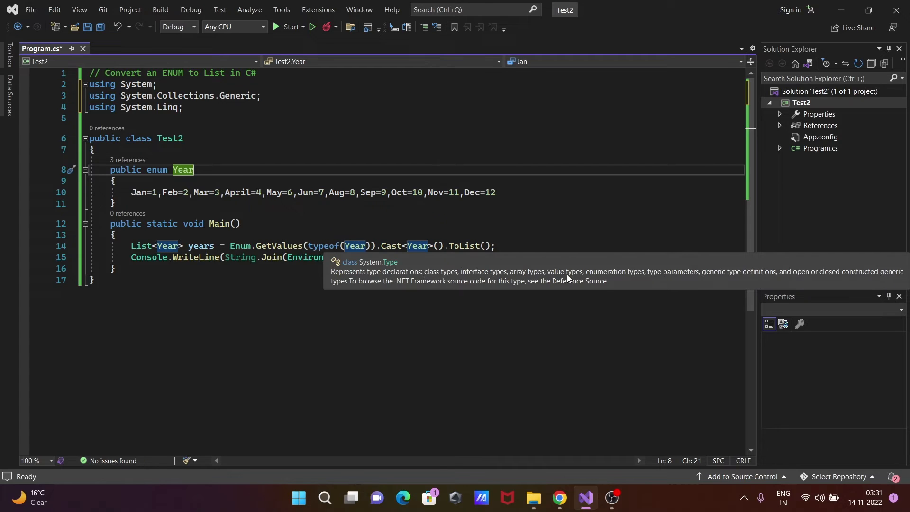
pyautogui.moveTo(641, 278)
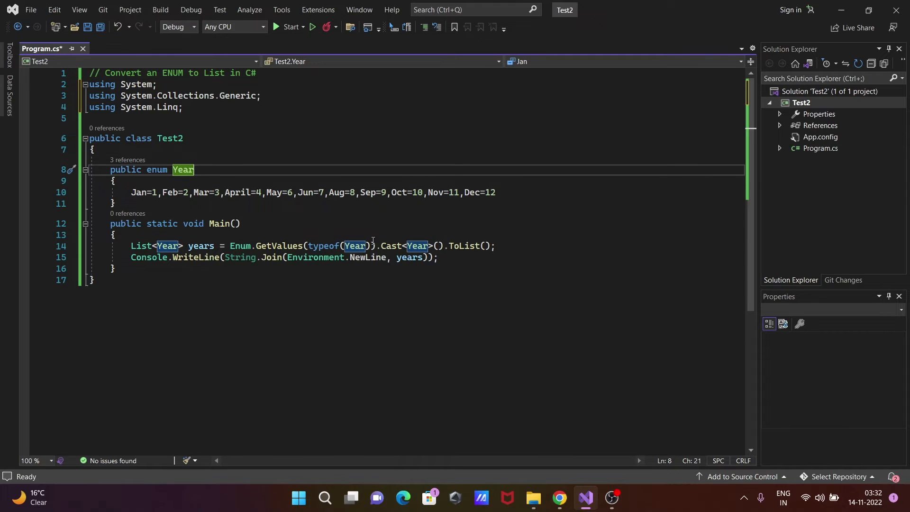
pyautogui.moveTo(391, 245)
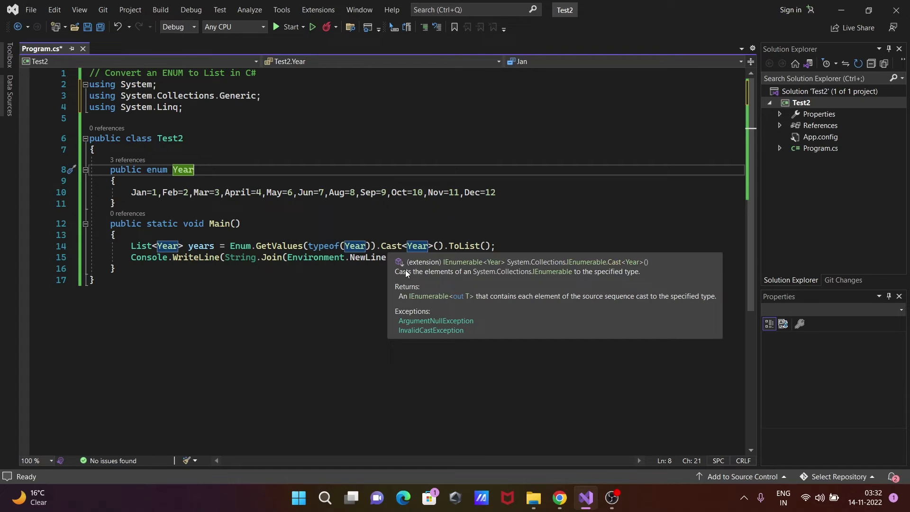
pyautogui.moveTo(555, 282)
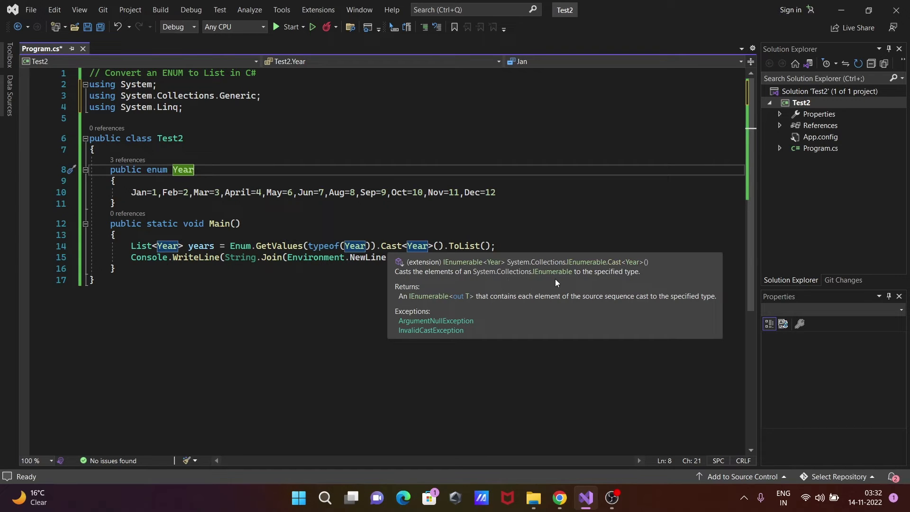
pyautogui.moveTo(581, 277)
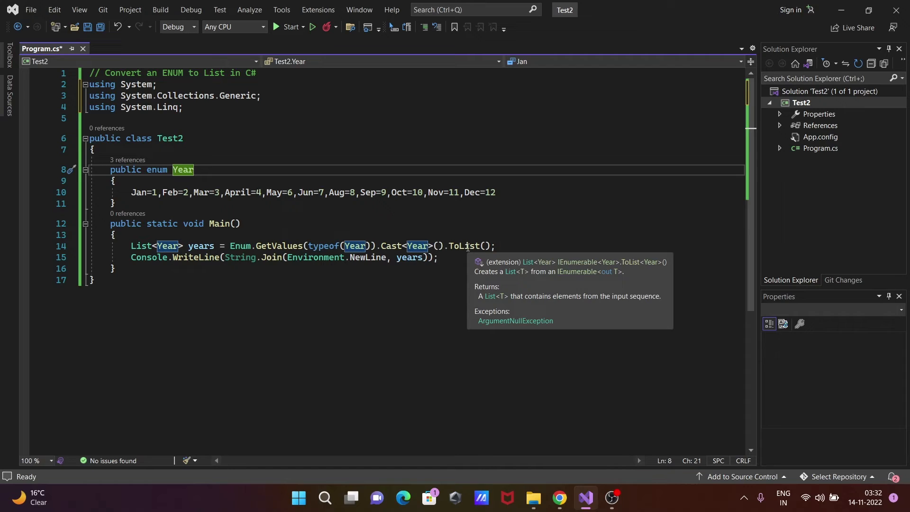
pyautogui.moveTo(487, 279)
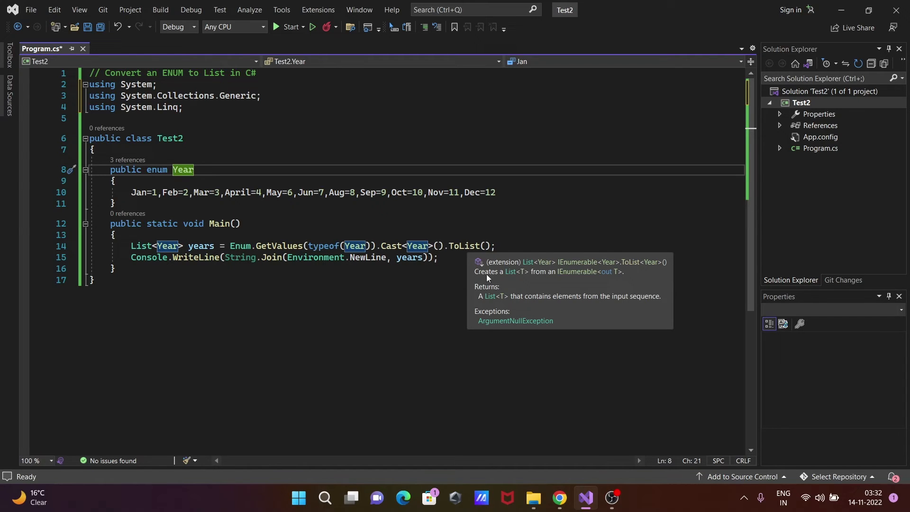
pyautogui.moveTo(550, 298)
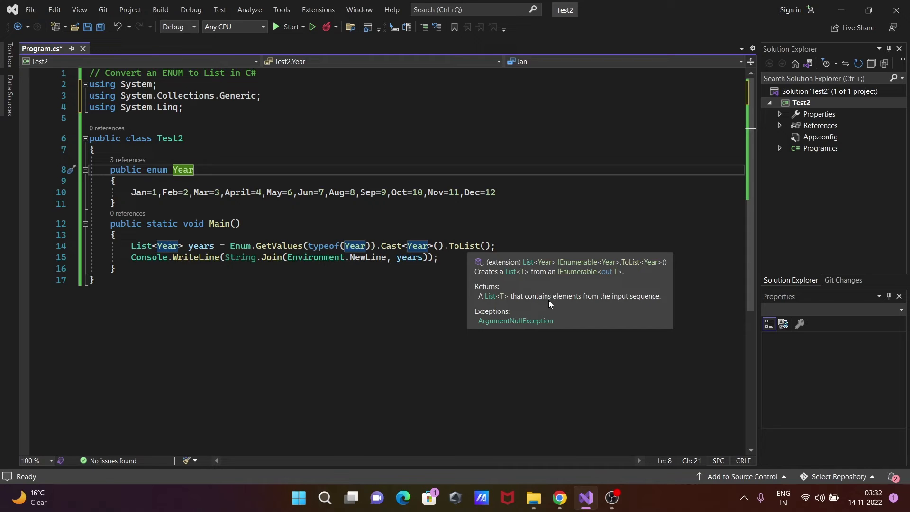
pyautogui.moveTo(525, 297)
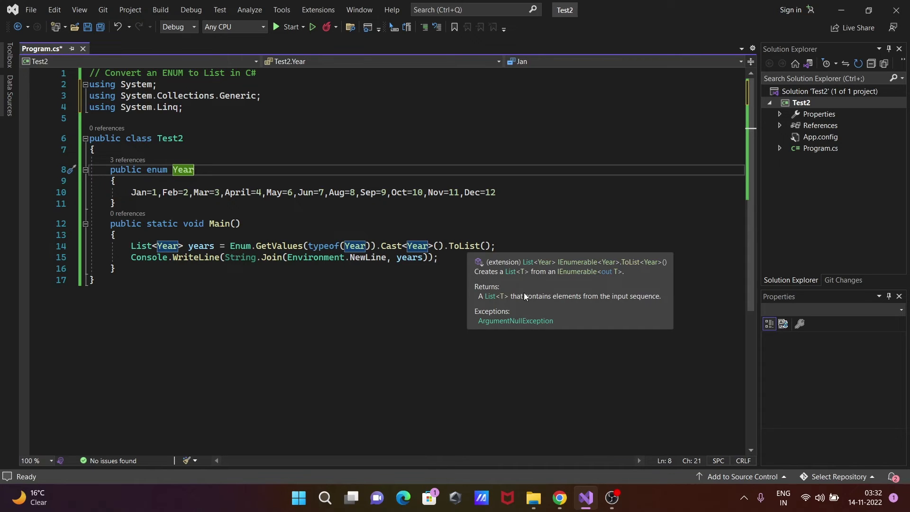
pyautogui.moveTo(461, 245)
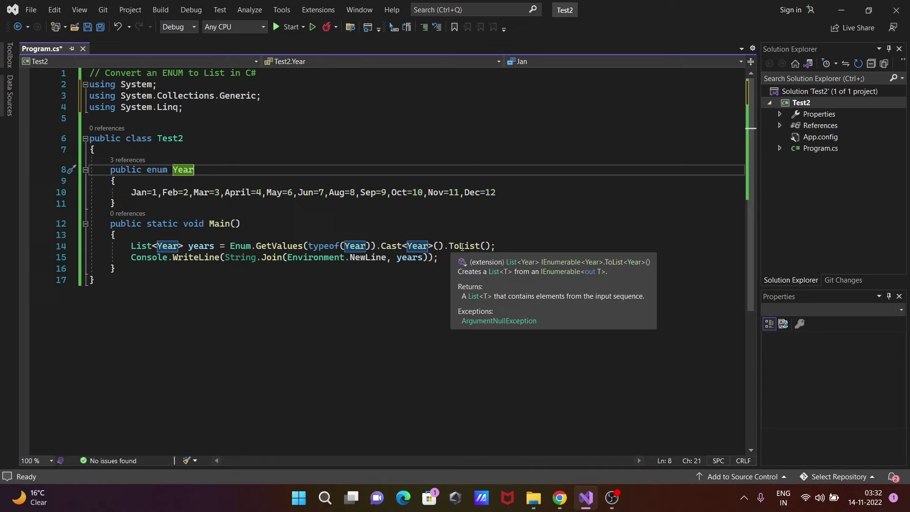
pyautogui.moveTo(500, 301)
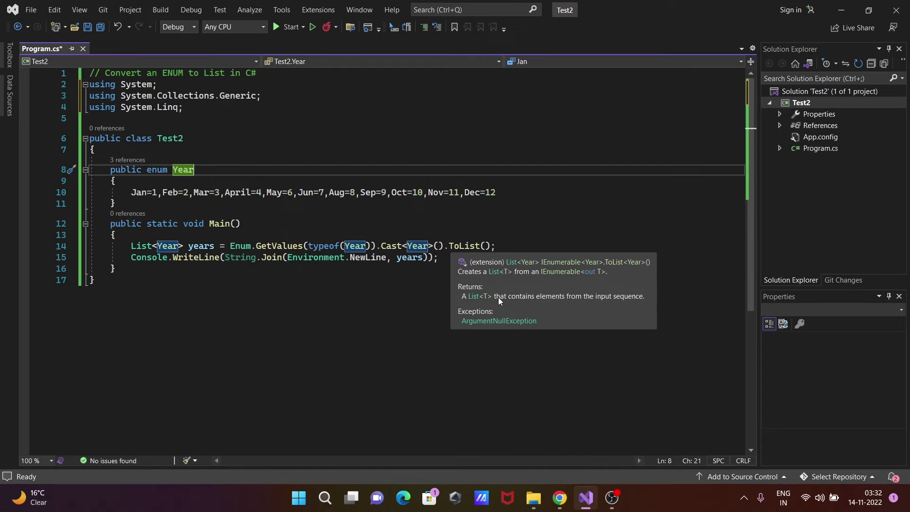
pyautogui.moveTo(628, 307)
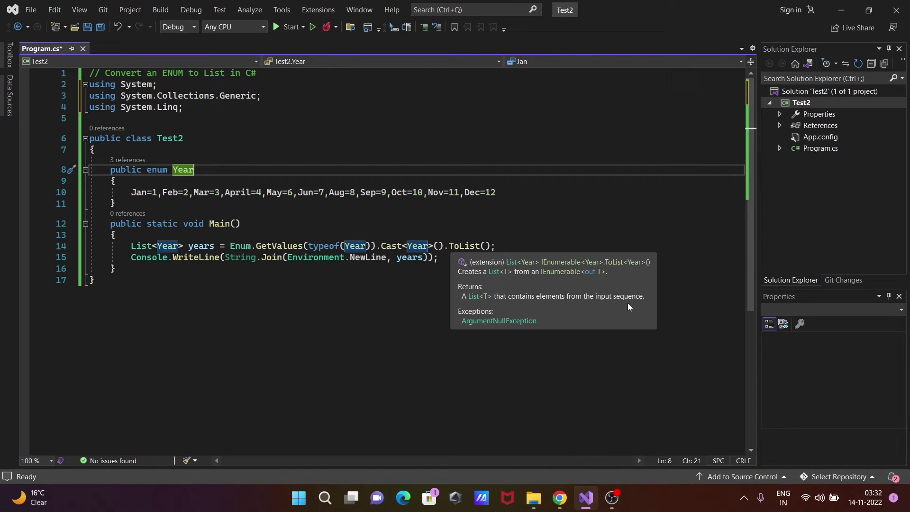
pyautogui.moveTo(390, 245)
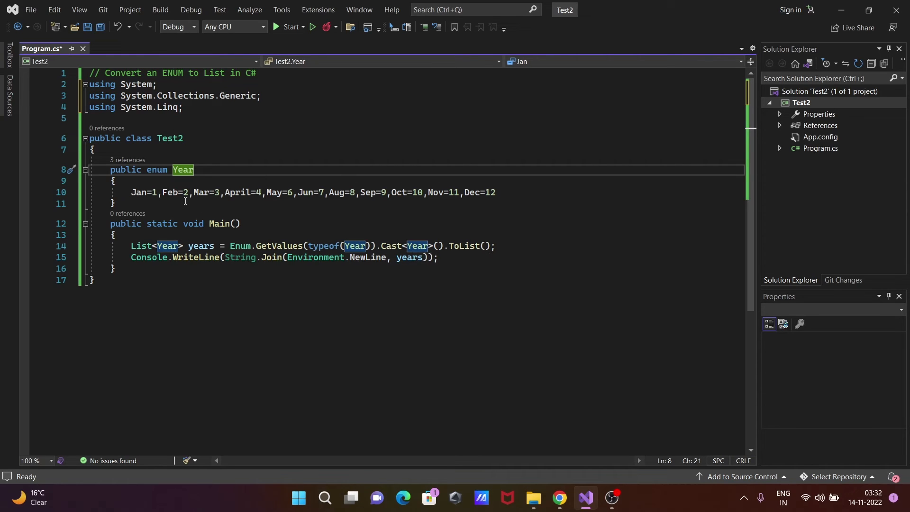
pyautogui.moveTo(416, 245)
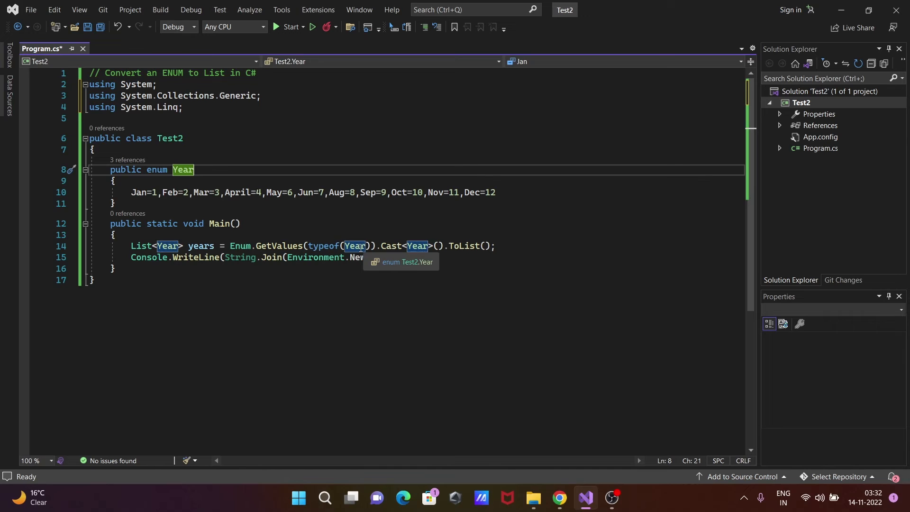
pyautogui.moveTo(275, 245)
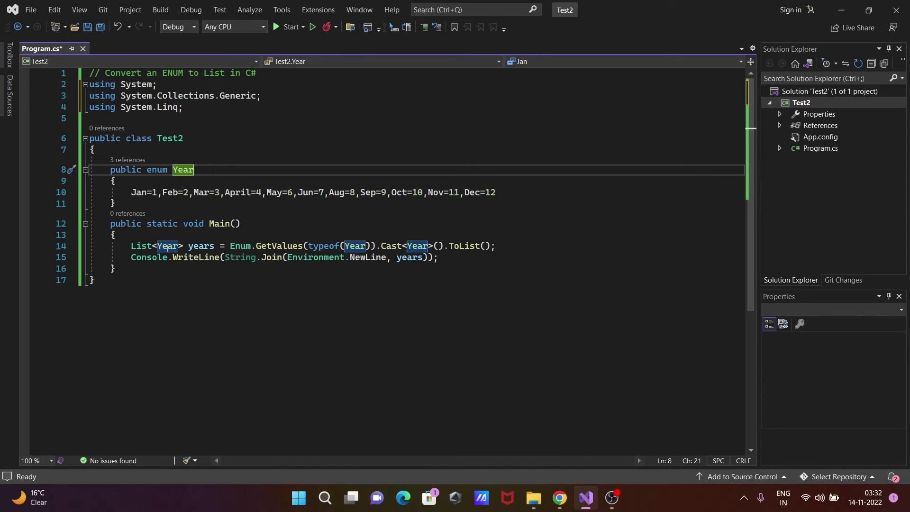
pyautogui.moveTo(312, 282)
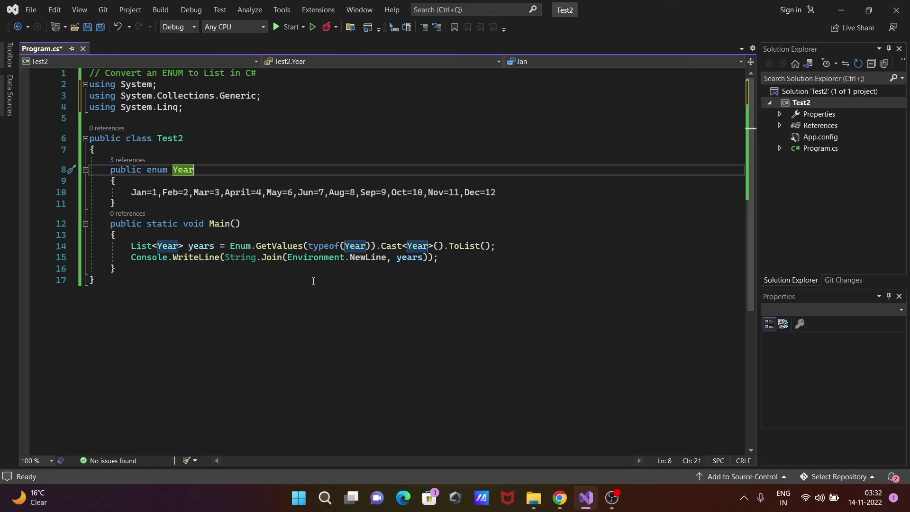
pyautogui.moveTo(322, 246)
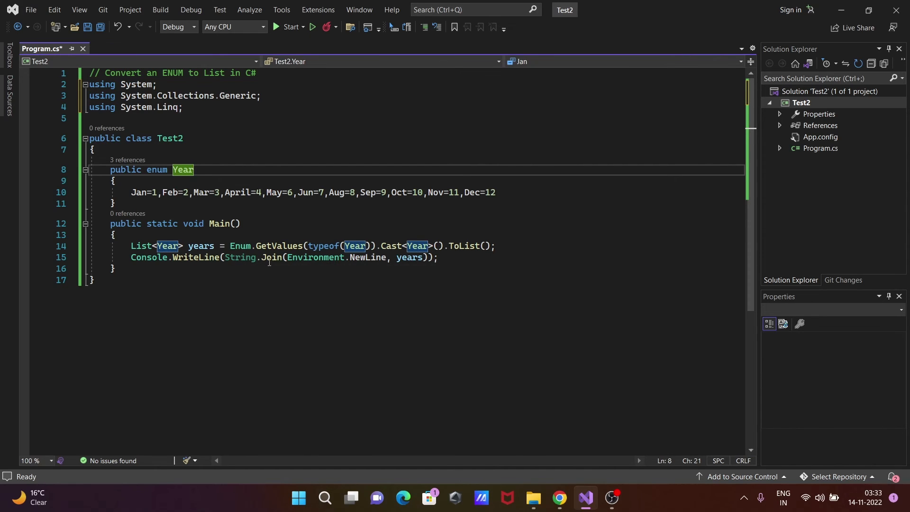
pyautogui.moveTo(315, 257)
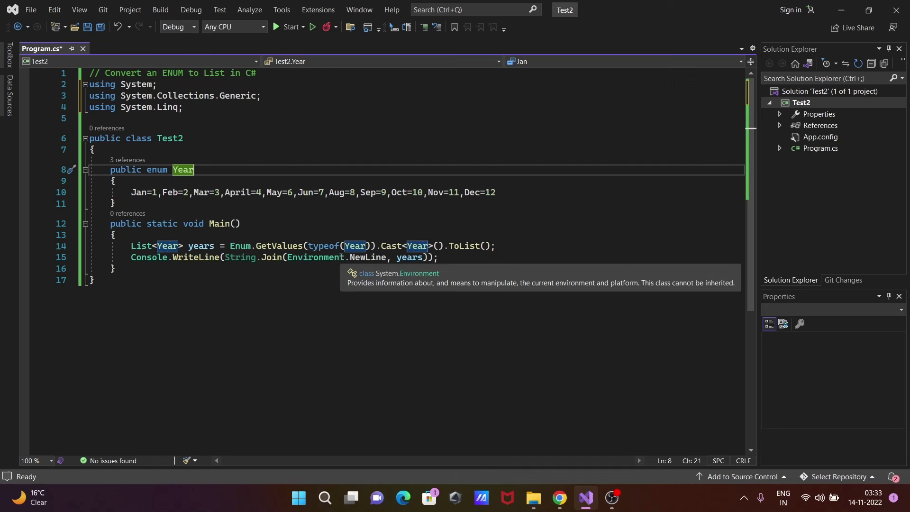
pyautogui.moveTo(409, 257)
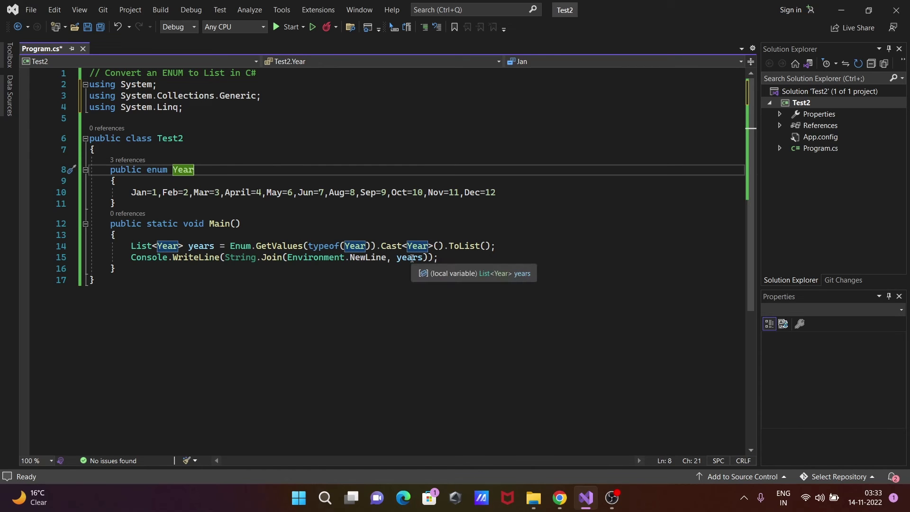
pyautogui.moveTo(305, 239)
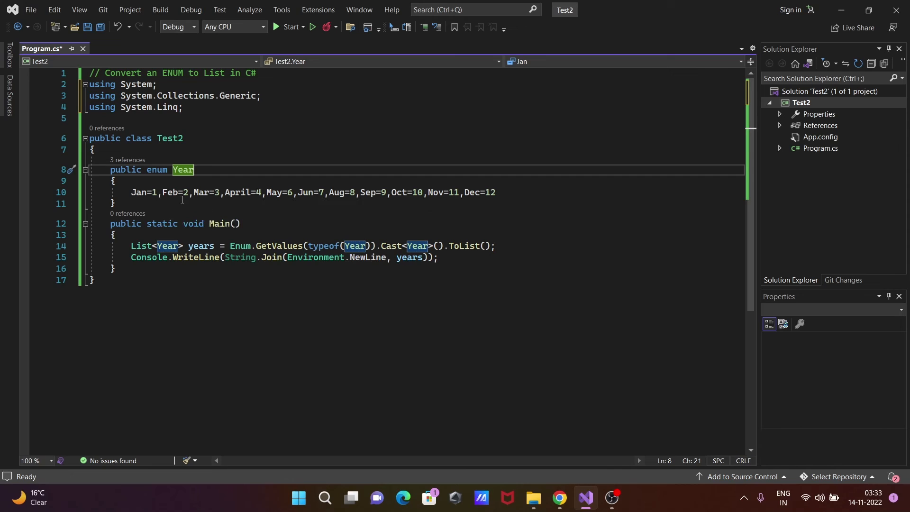
pyautogui.moveTo(409, 282)
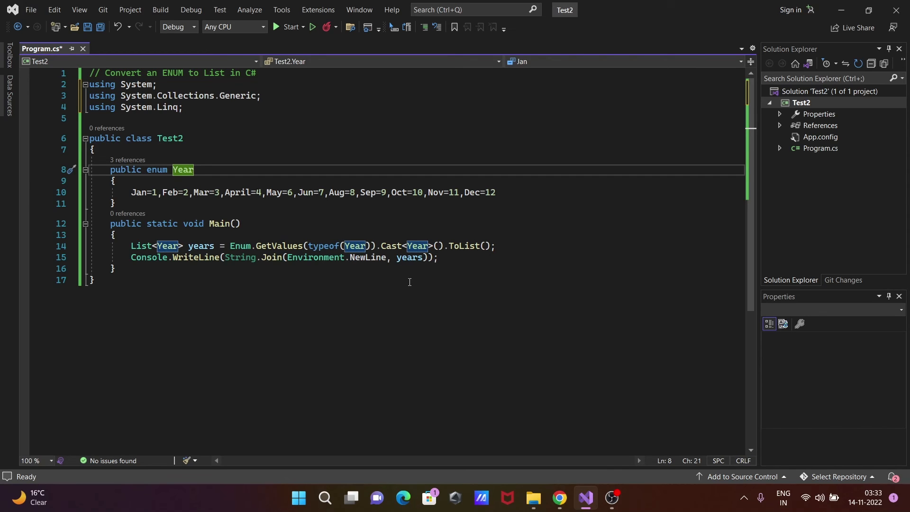
pyautogui.click(190, 10)
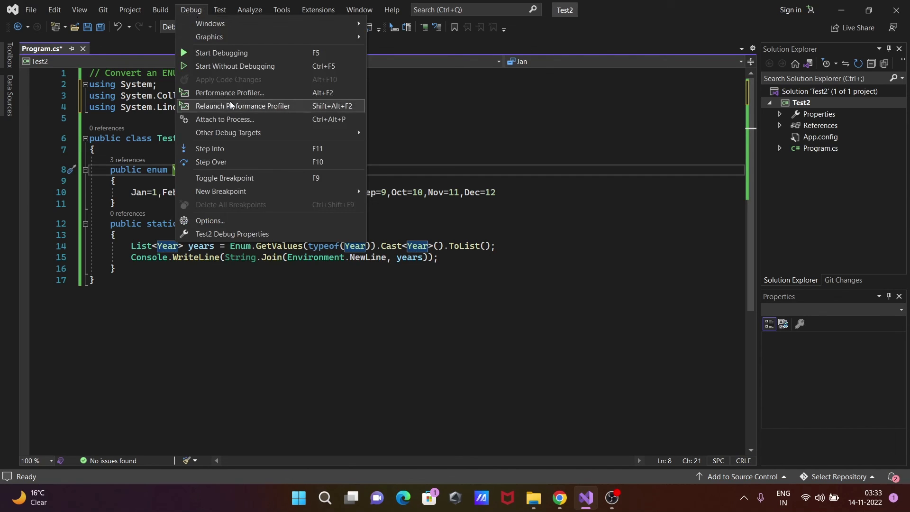
pyautogui.click(235, 66)
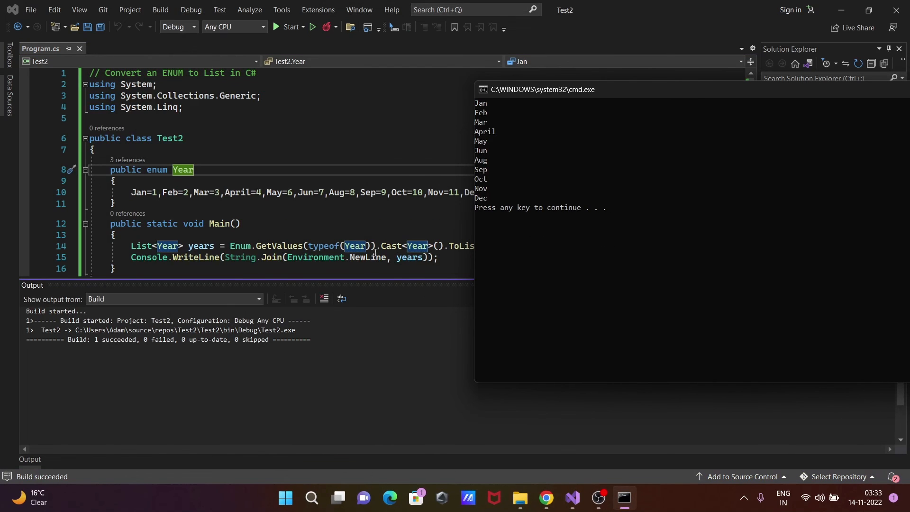
pyautogui.moveTo(316, 257)
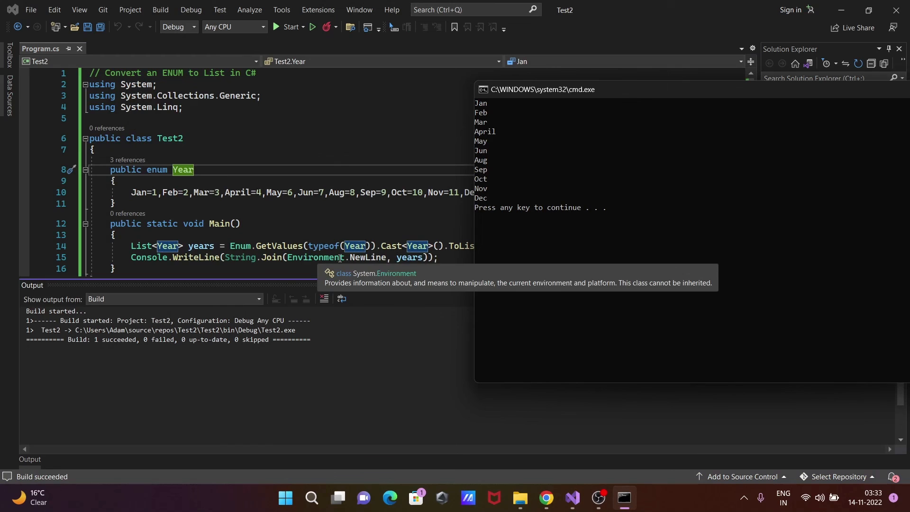
pyautogui.moveTo(409, 258)
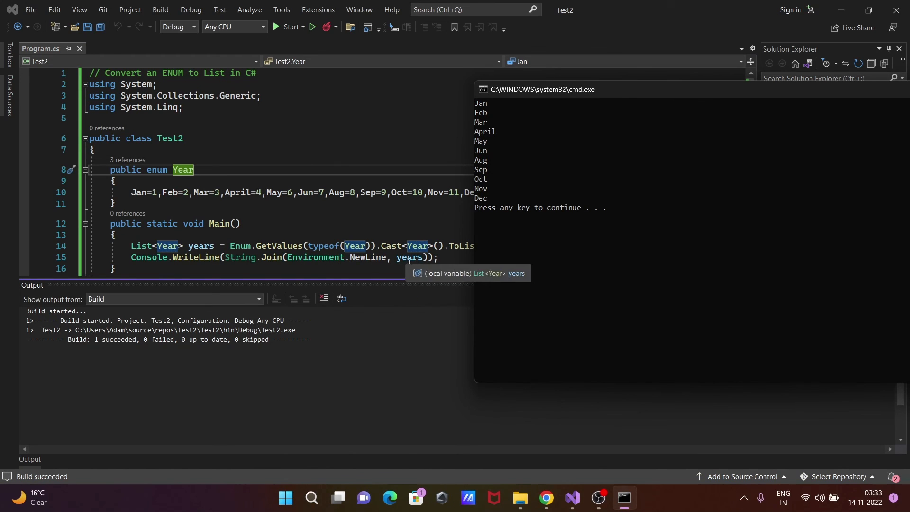
pyautogui.moveTo(385, 222)
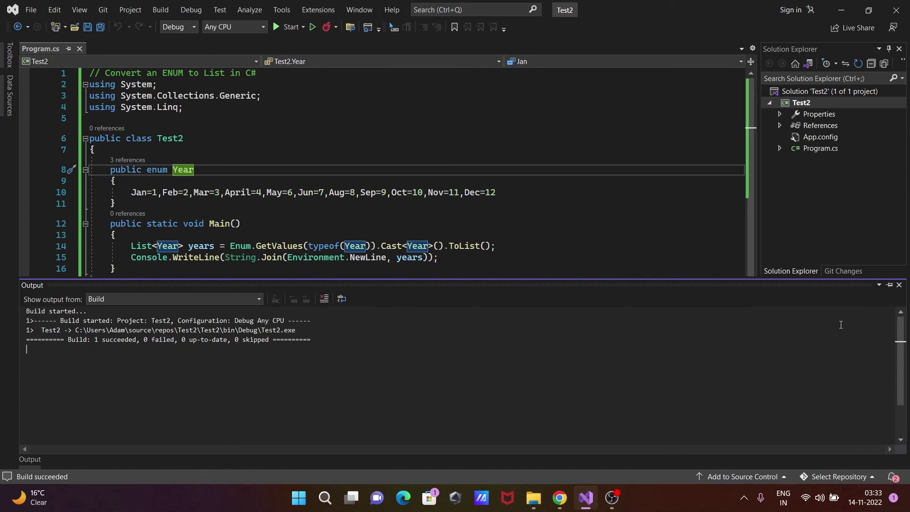
pyautogui.moveTo(835, 296)
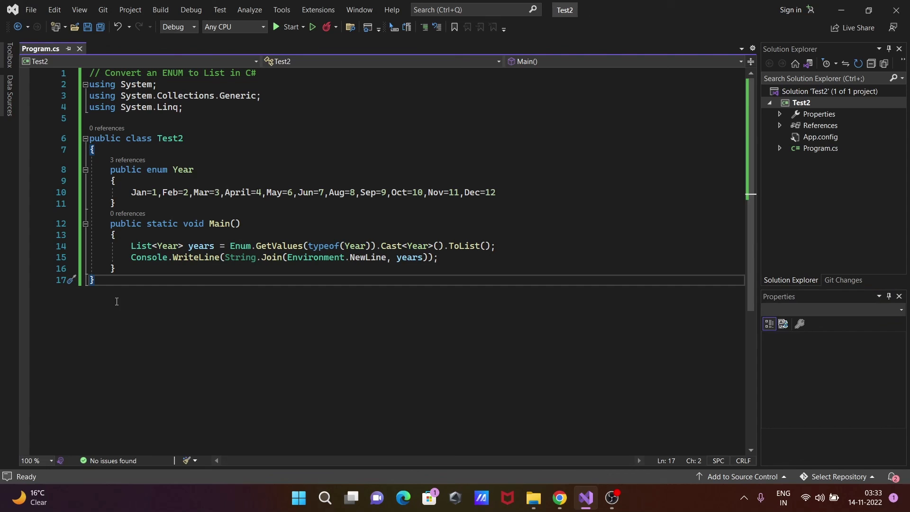
pyautogui.moveTo(521, 289)
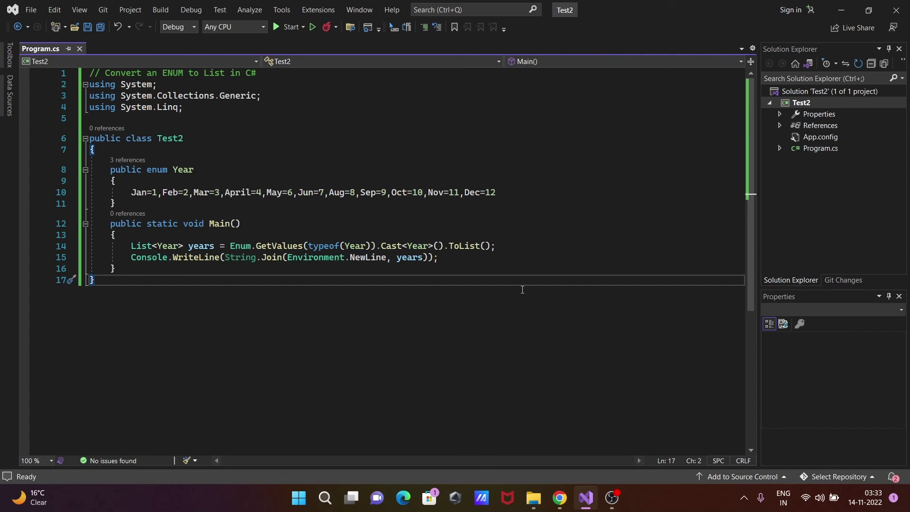